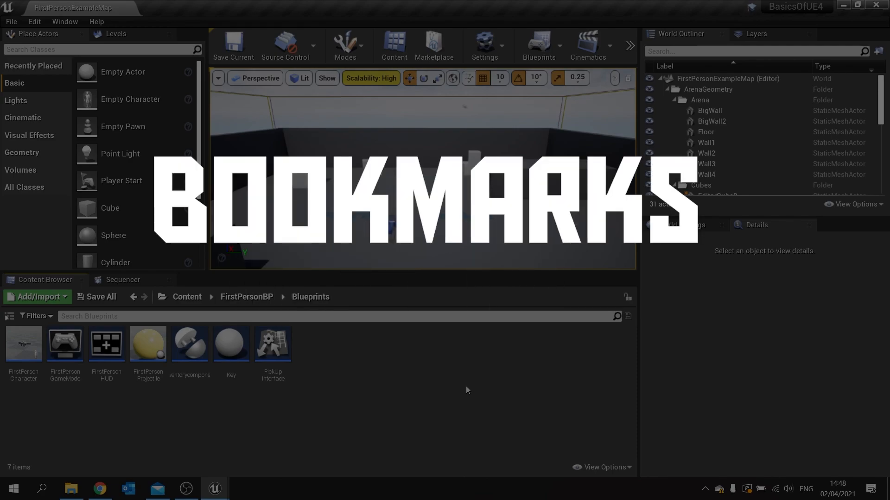
mouse_move(64, 343)
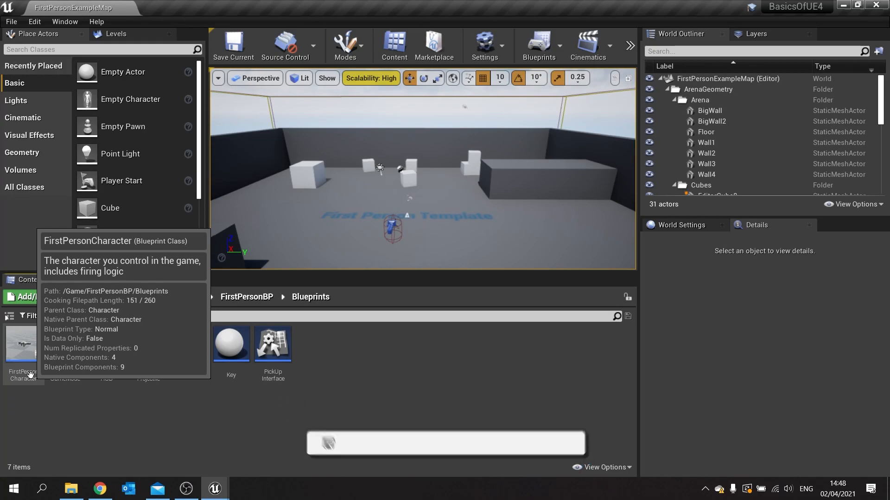
- Open the FirstPersonCharacter Blueprint from the Content Browser into its Event Graph
double_click(22, 349)
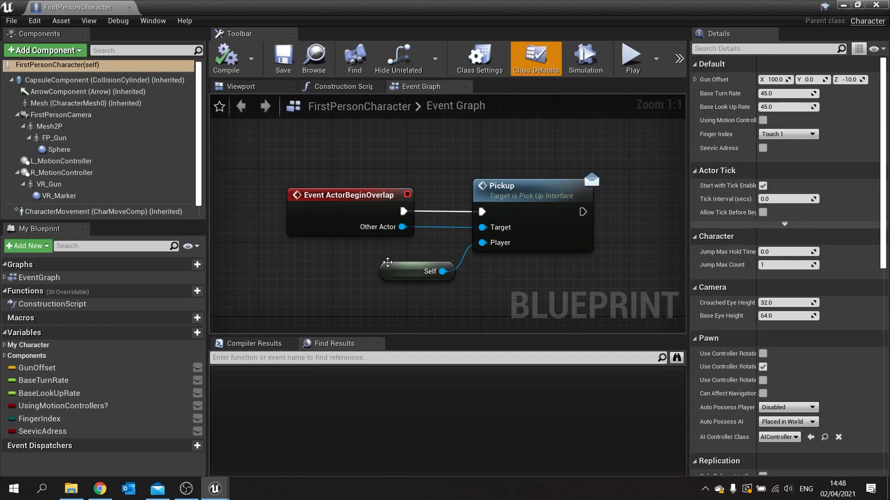
scroll("down", 3)
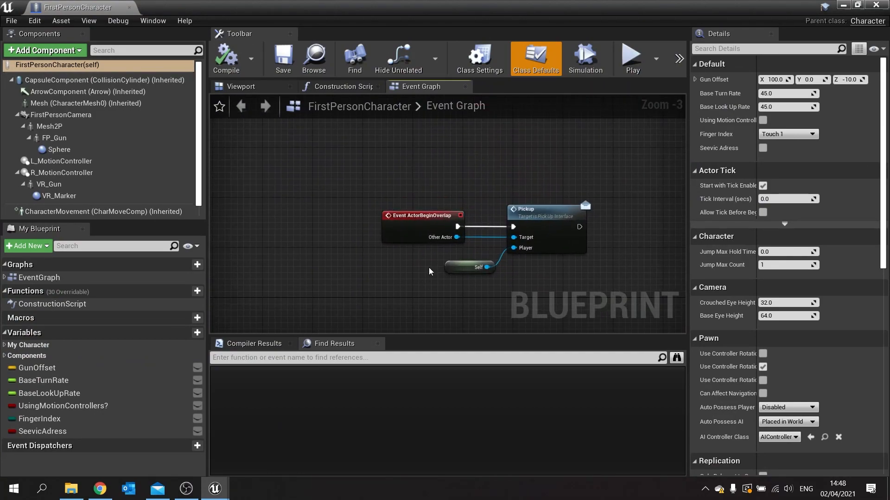
scroll("up", 3)
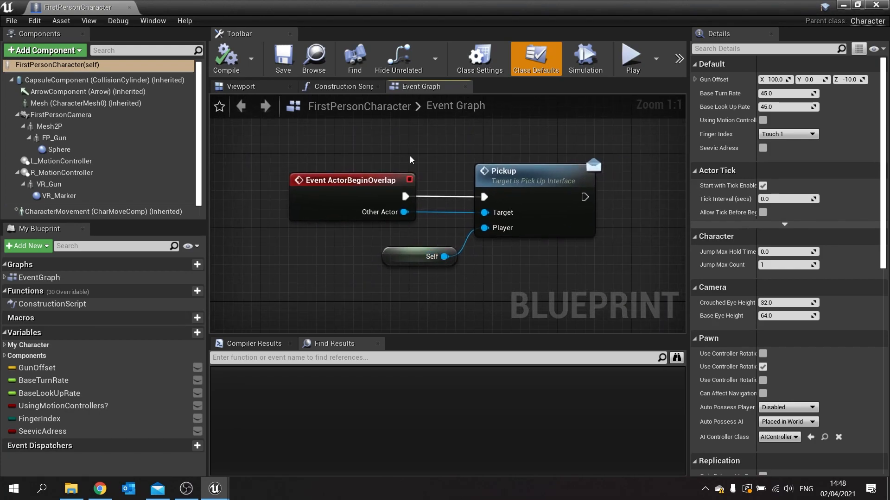
mouse_move(377, 194)
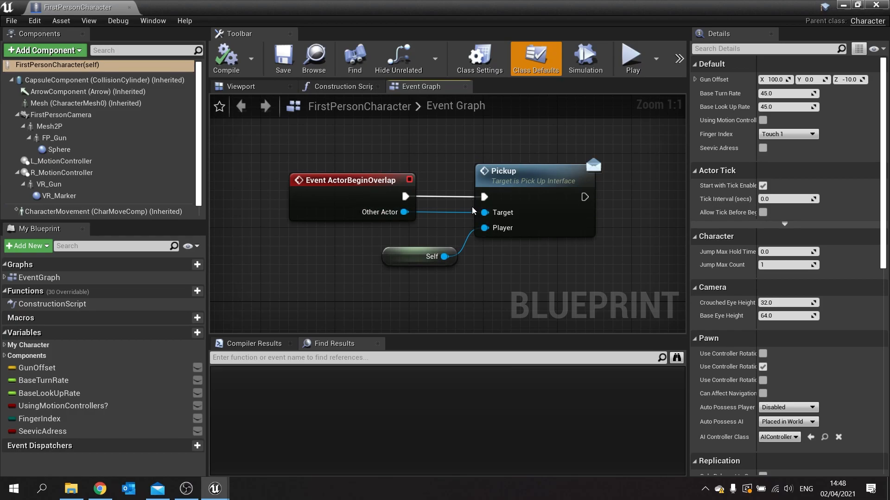
- Show the Bookmarks panel from the Window menu, listing the graph's comment nodes
left_click(152, 20)
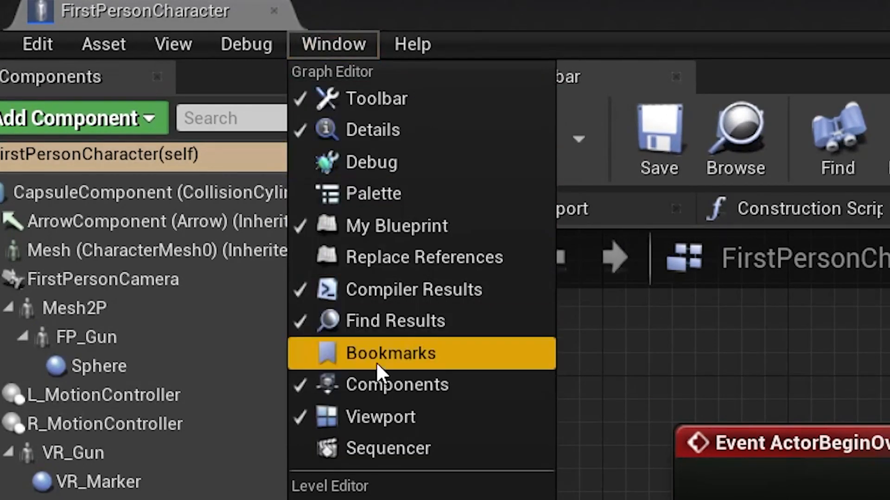
left_click(390, 353)
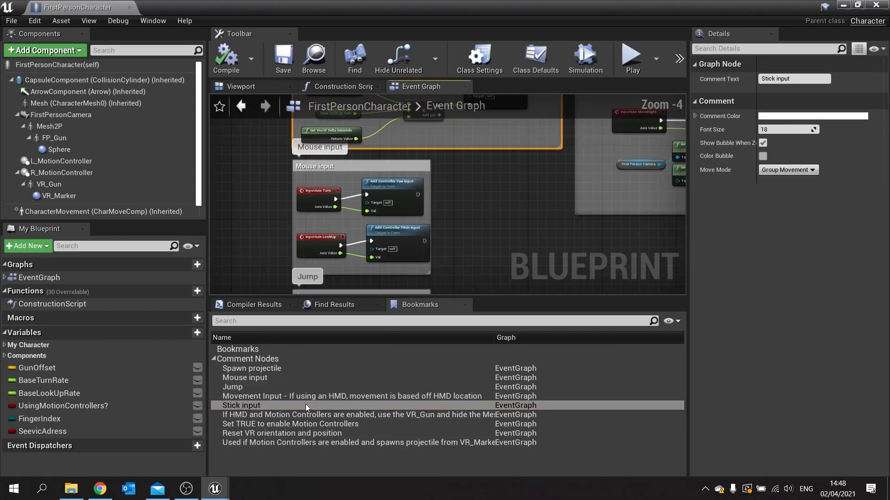
- Jump the graph to the 'Reset VR orientation and position' comment from the Bookmarks list
double_click(281, 433)
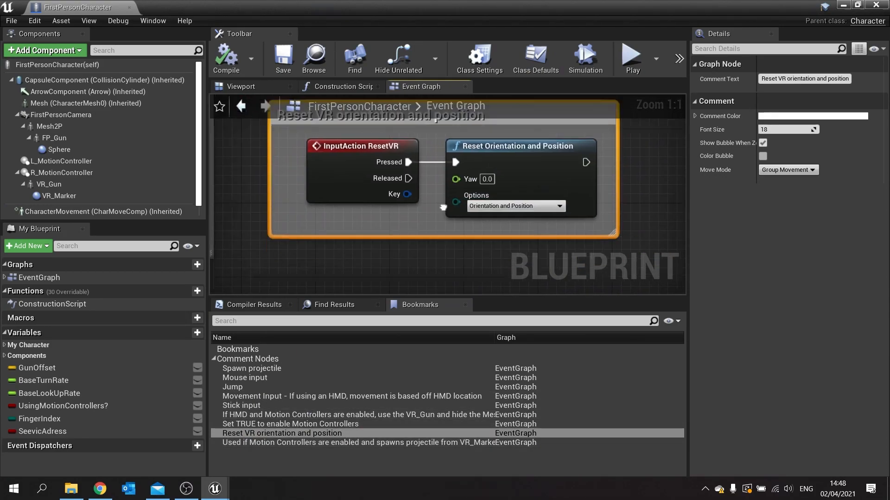
scroll("down", 3)
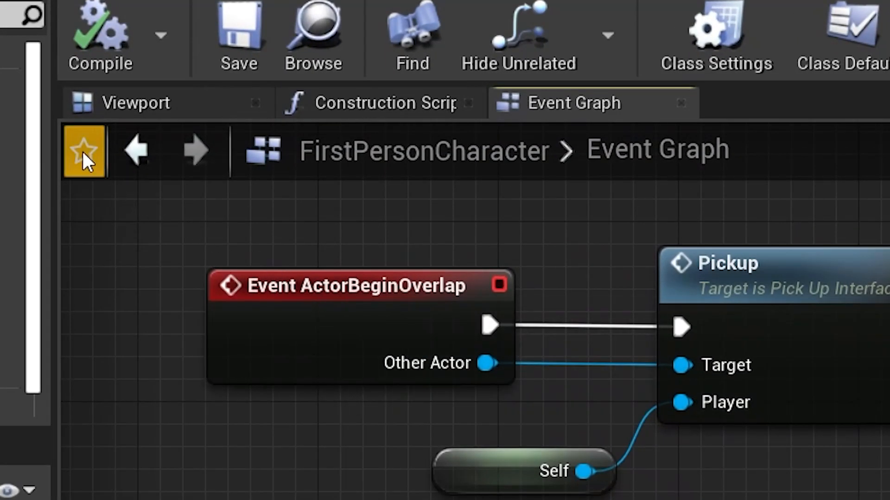
mouse_move(88, 171)
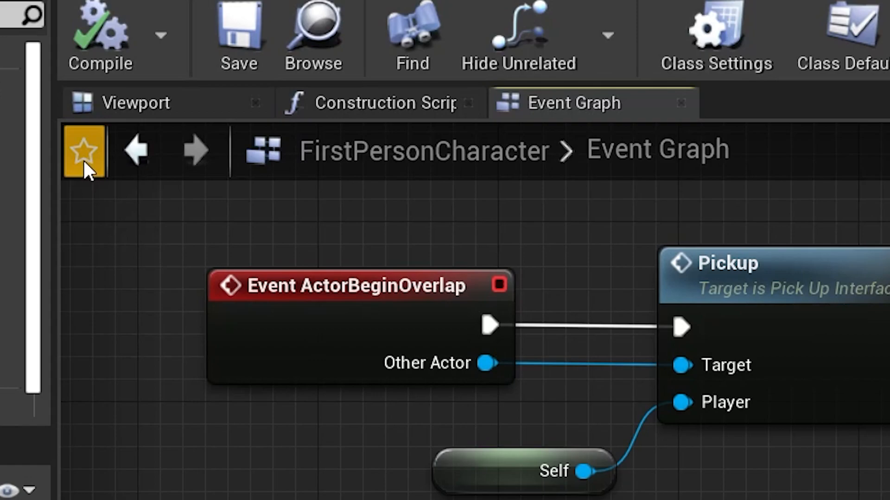
- Bookmark the current overlap-to-Pickup graph view as 'New Bookmark' with the star button
left_click(83, 150)
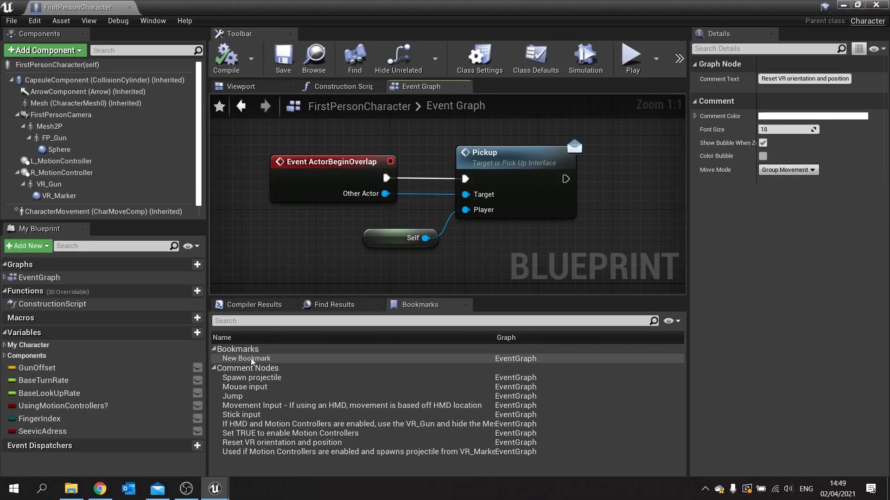
- Jump the Event Graph to the saved 'New Bookmark' entry from the Bookmarks list
left_click(245, 358)
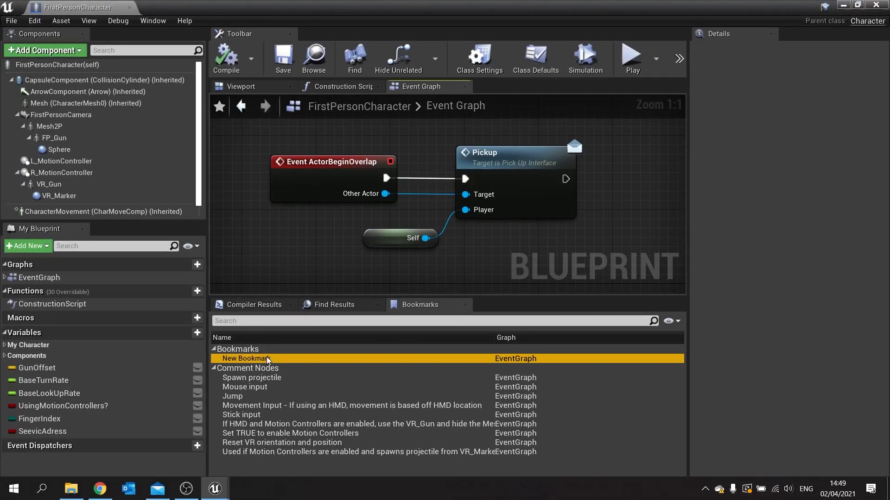
double_click(245, 358)
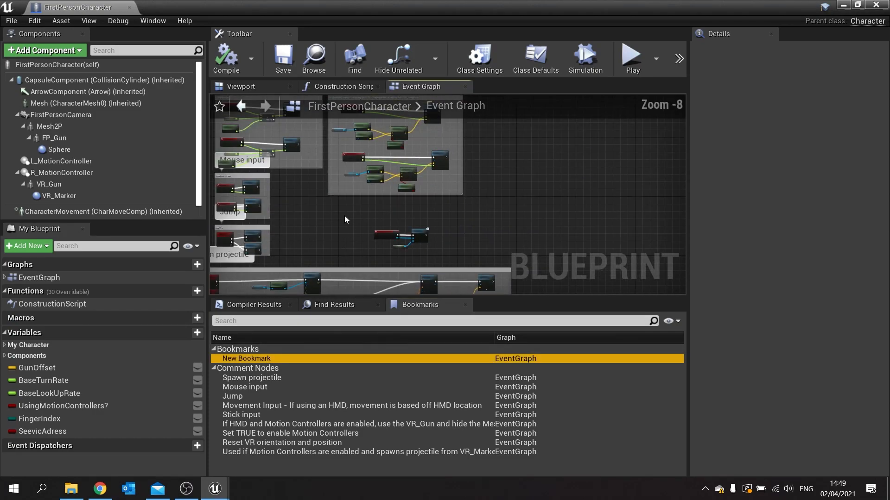
double_click(247, 357)
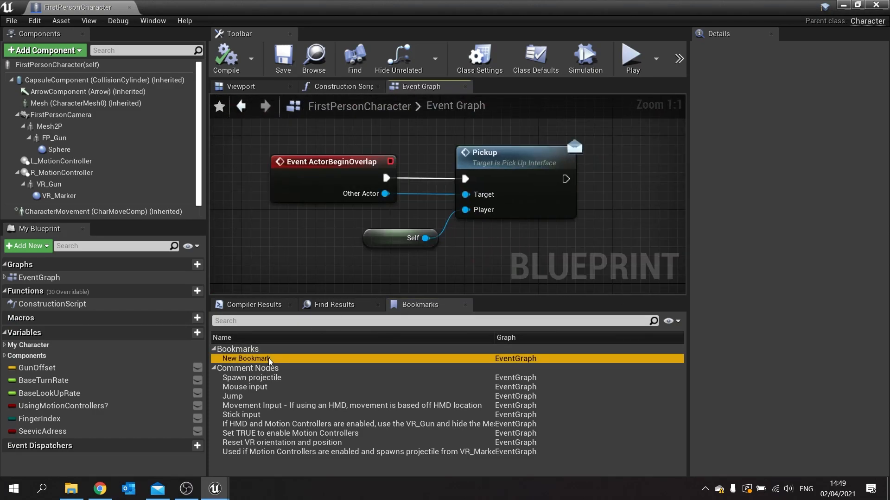
mouse_move(433, 296)
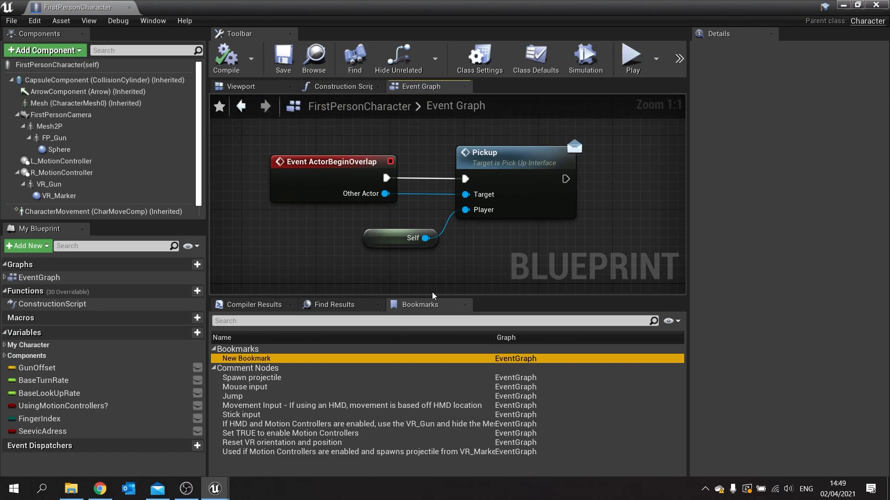
mouse_move(328, 249)
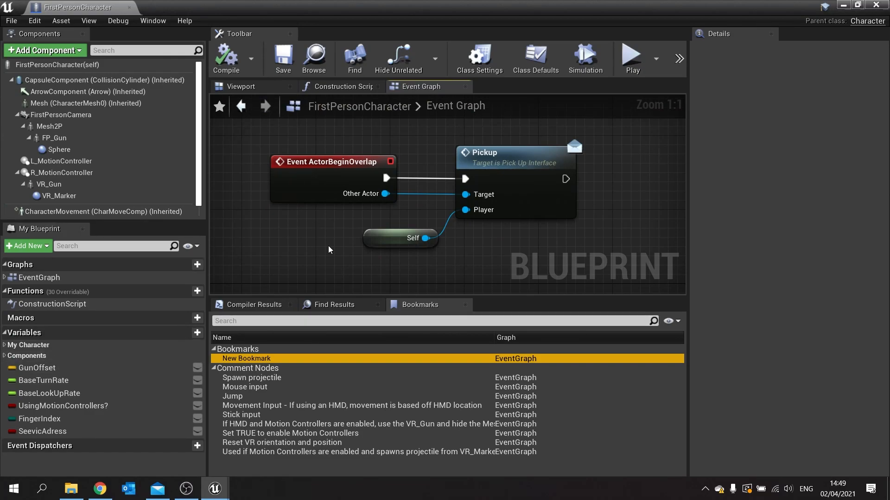
mouse_move(483, 299)
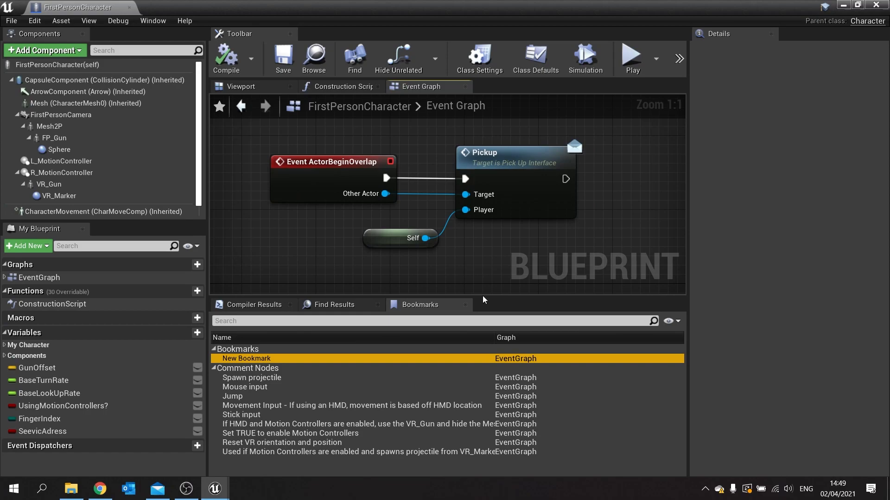
mouse_move(33, 361)
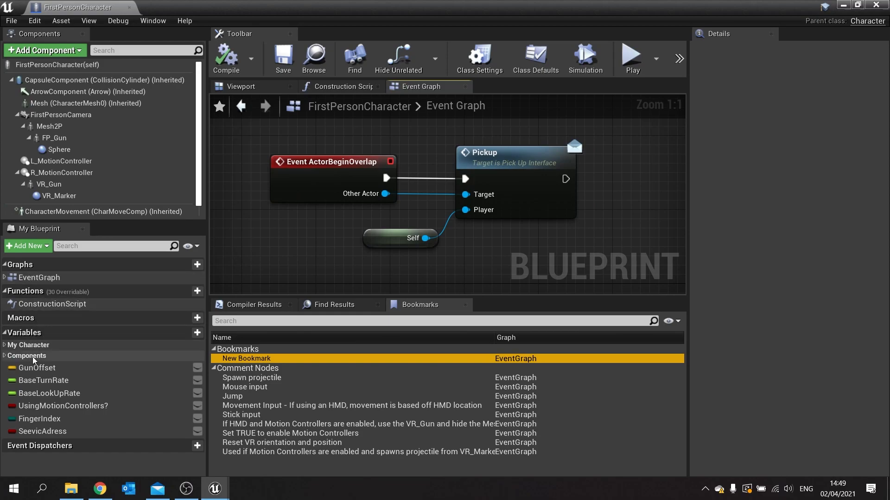
mouse_move(226, 333)
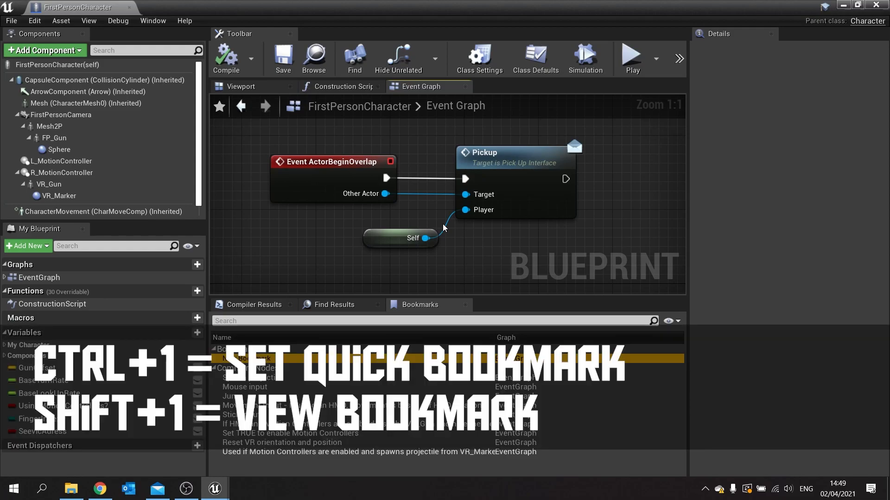
mouse_move(497, 180)
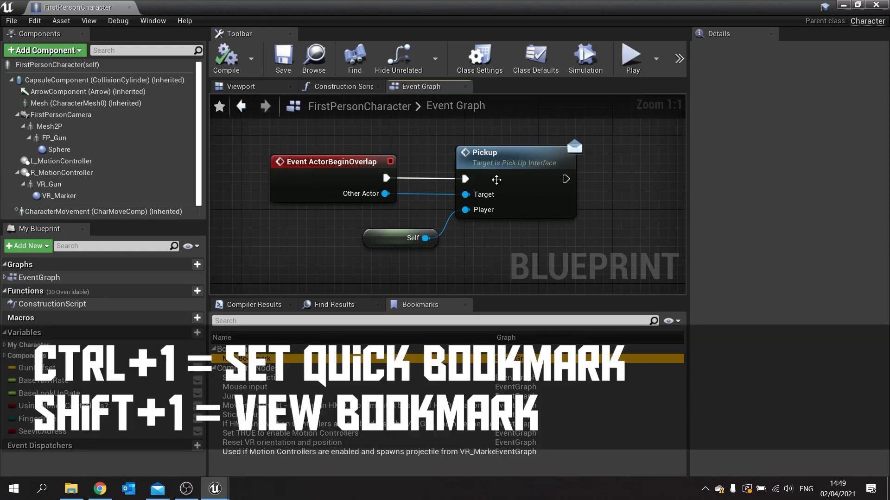
mouse_move(497, 179)
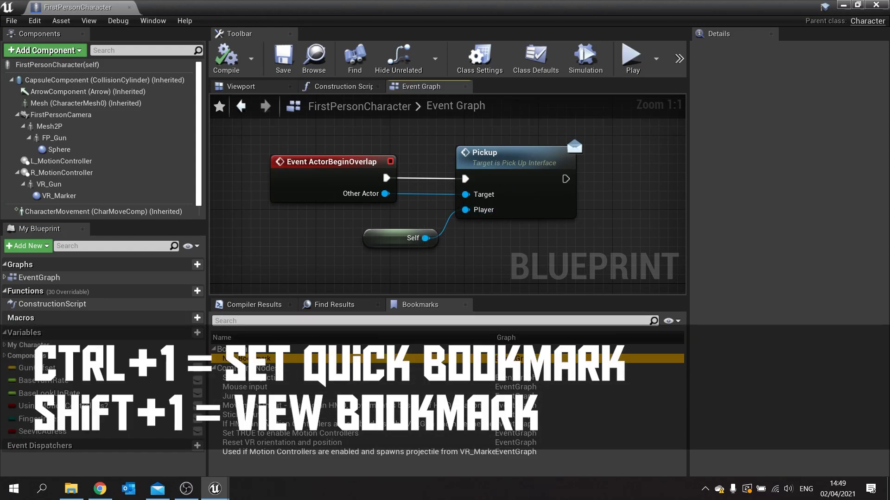
mouse_move(420, 230)
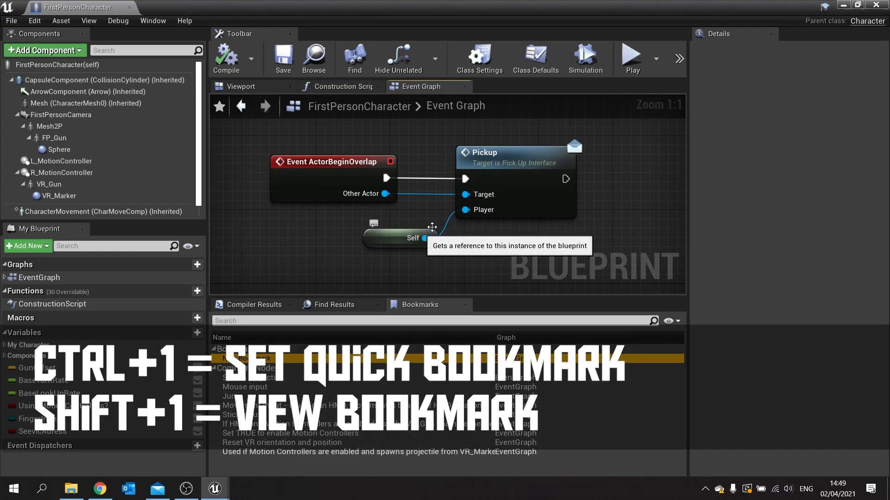
- Open the FirstPersonProjectile blueprint after quick-bookmarking the character graph, then return to it
scroll("down", 3)
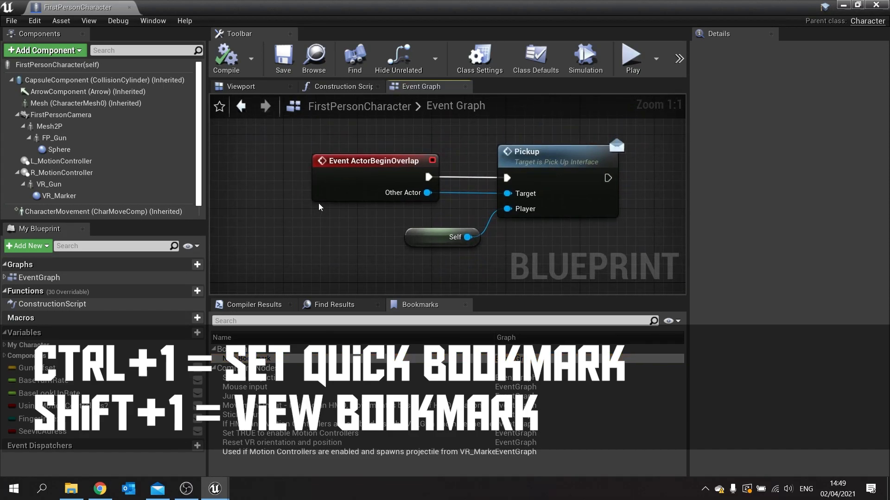
mouse_move(631, 161)
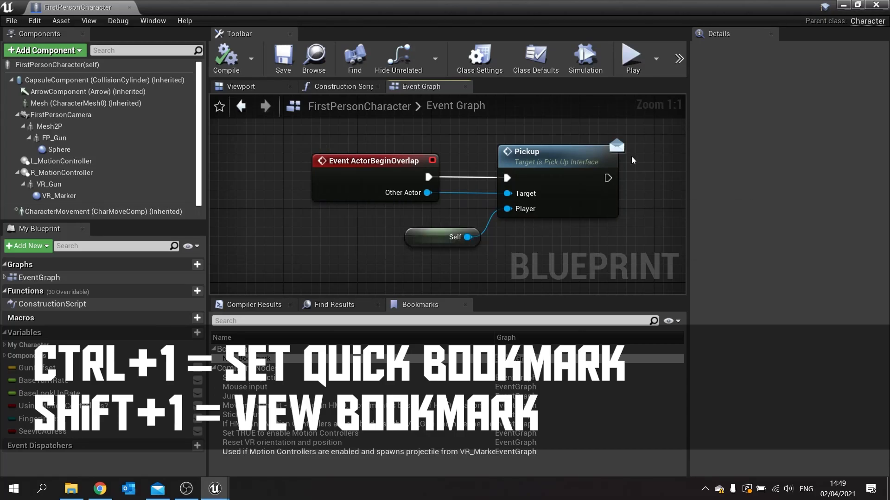
mouse_move(571, 166)
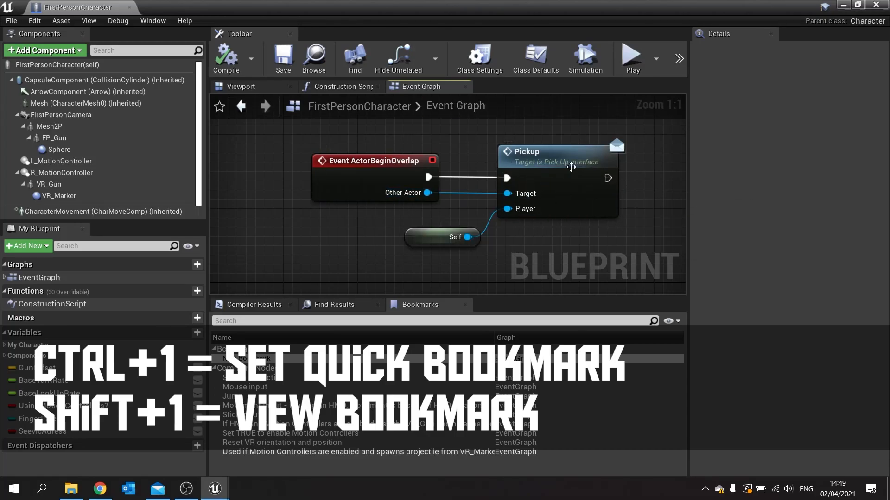
mouse_move(572, 168)
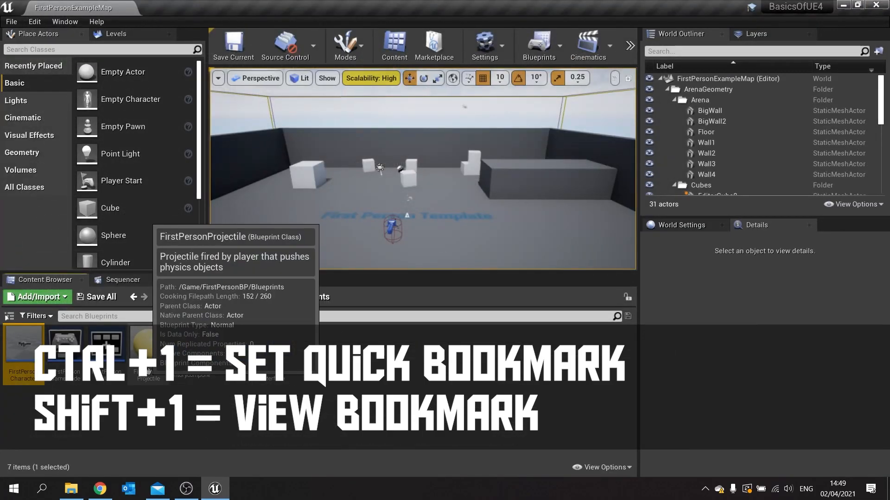
double_click(147, 351)
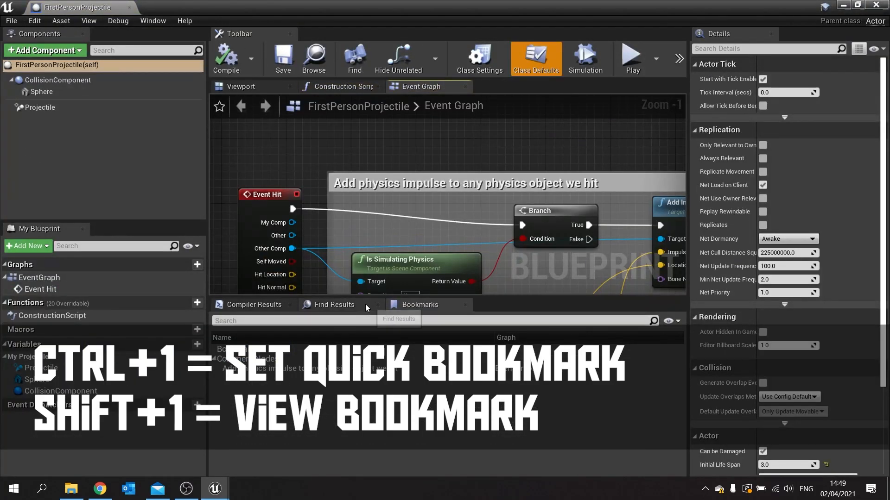
mouse_move(372, 282)
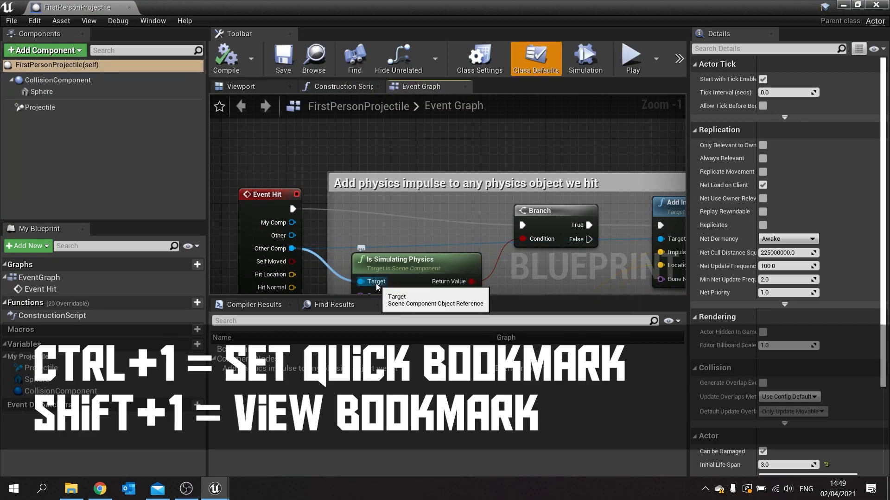
left_click(187, 8)
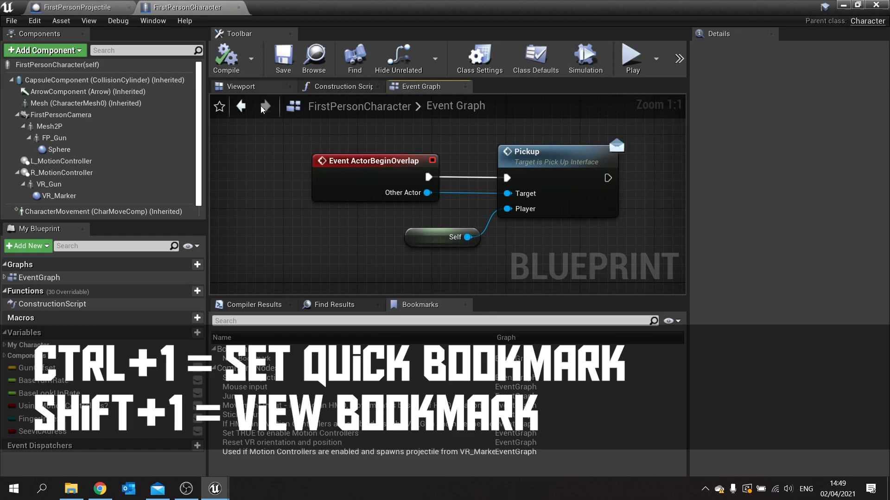
mouse_move(471, 206)
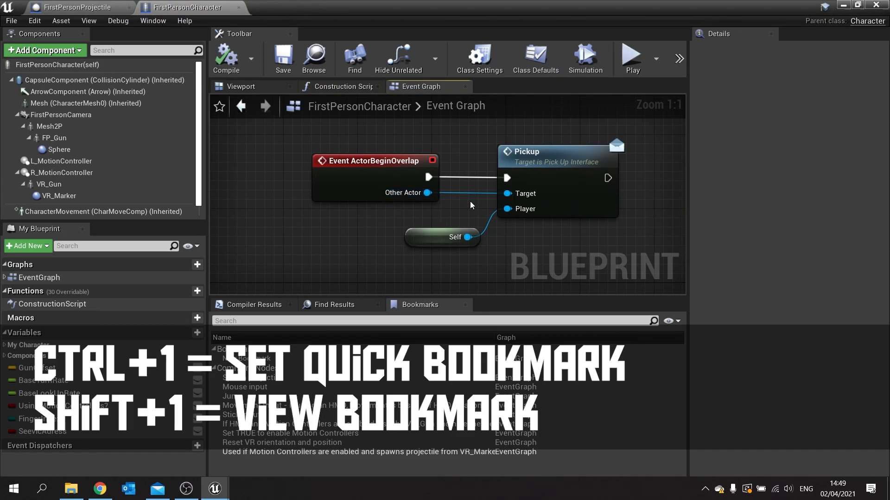
mouse_move(265, 106)
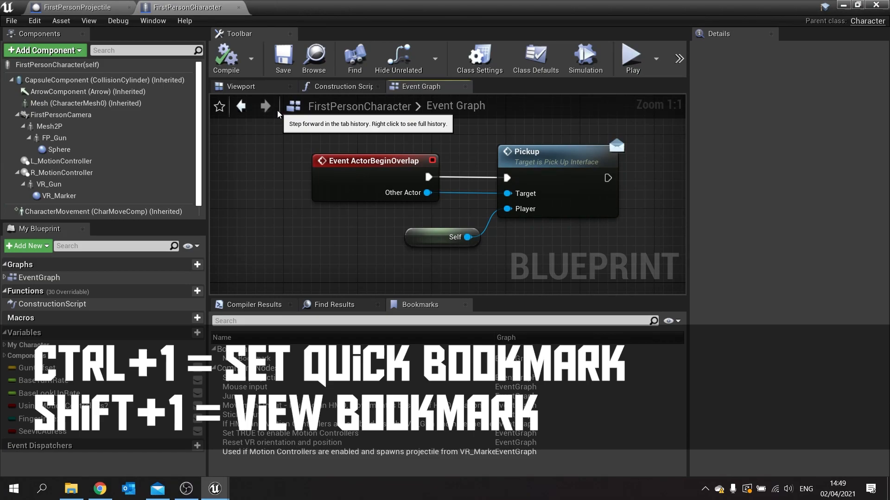
mouse_move(241, 106)
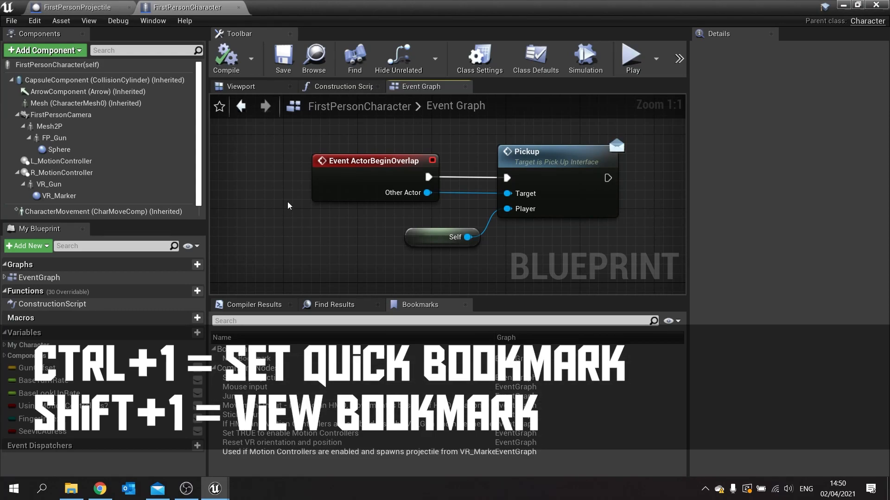
mouse_move(517, 155)
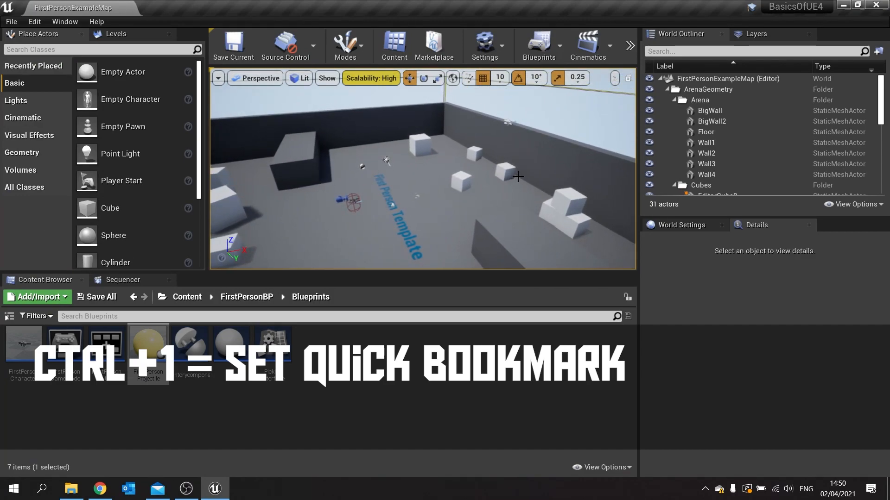
- Save the level viewport camera as quick bookmark 1, move away, and jump back to it
key("1")
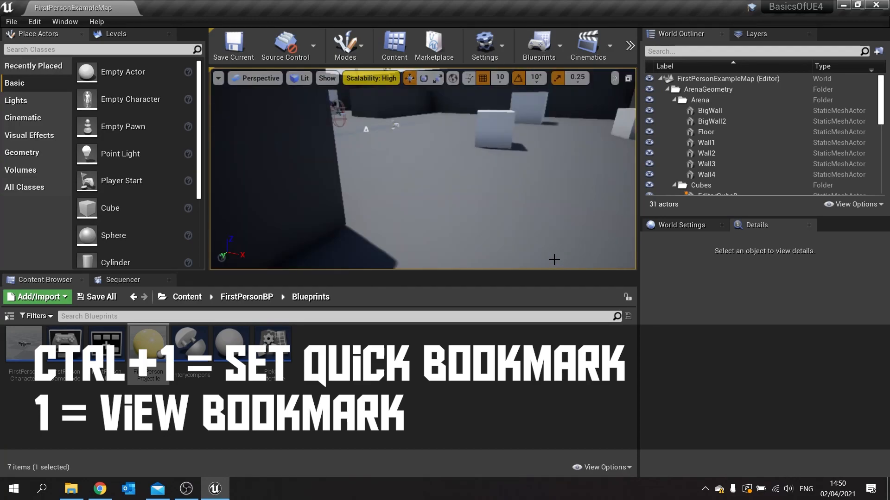
key("1")
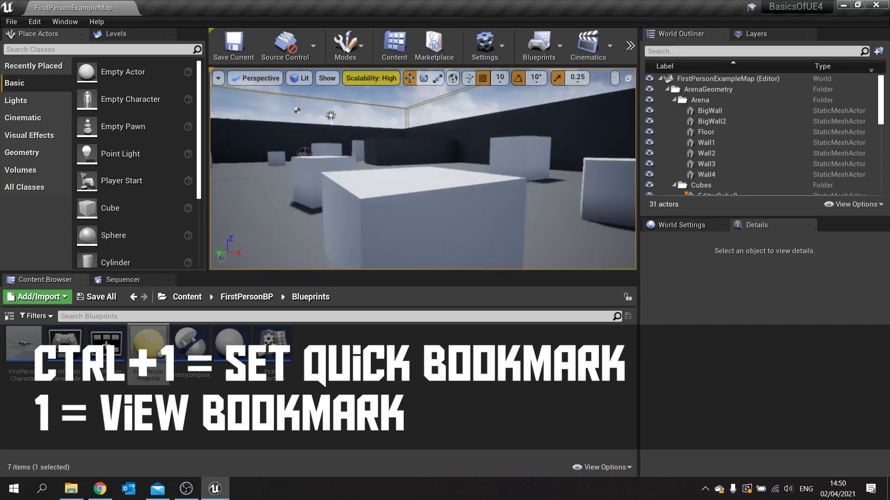